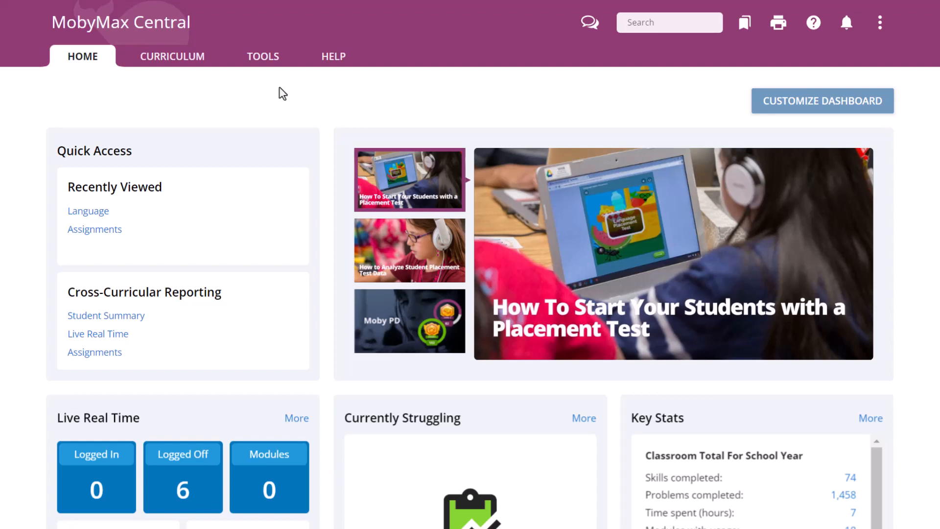
mouse_move(262, 57)
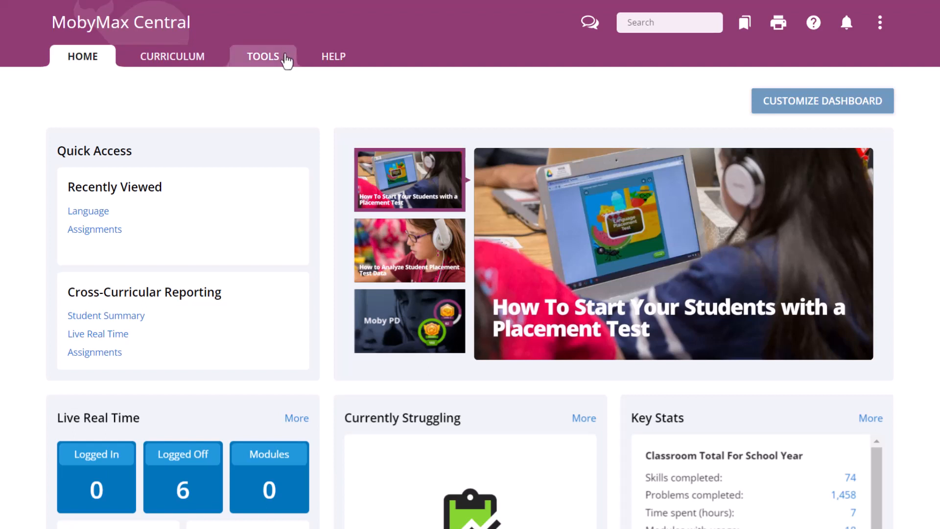
- Reach the Students Assigned list of Parts of Speech Overview via Manage Upcoming Assignments
left_click(263, 56)
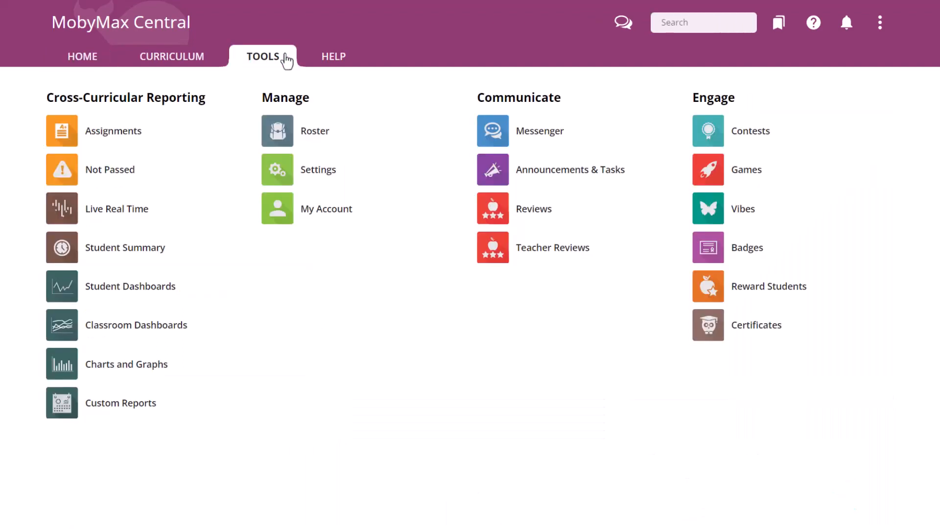
mouse_move(62, 130)
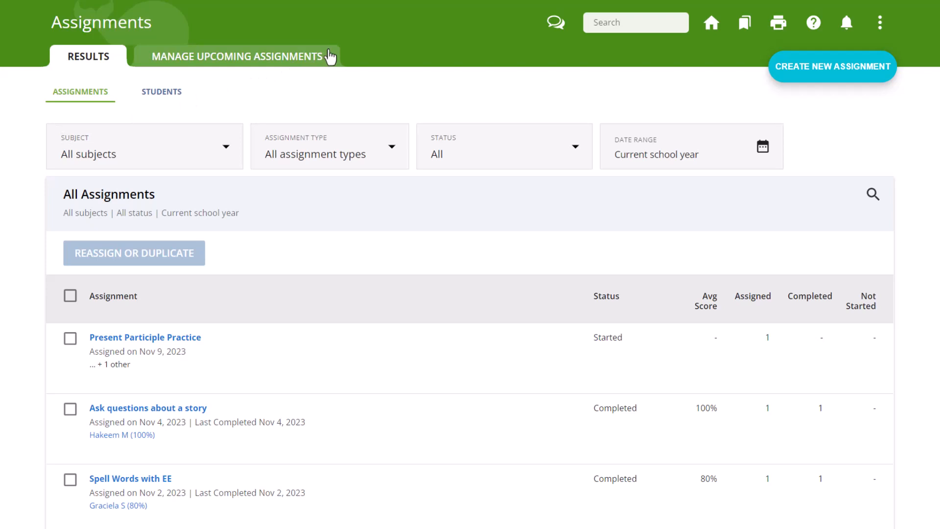
left_click(239, 56)
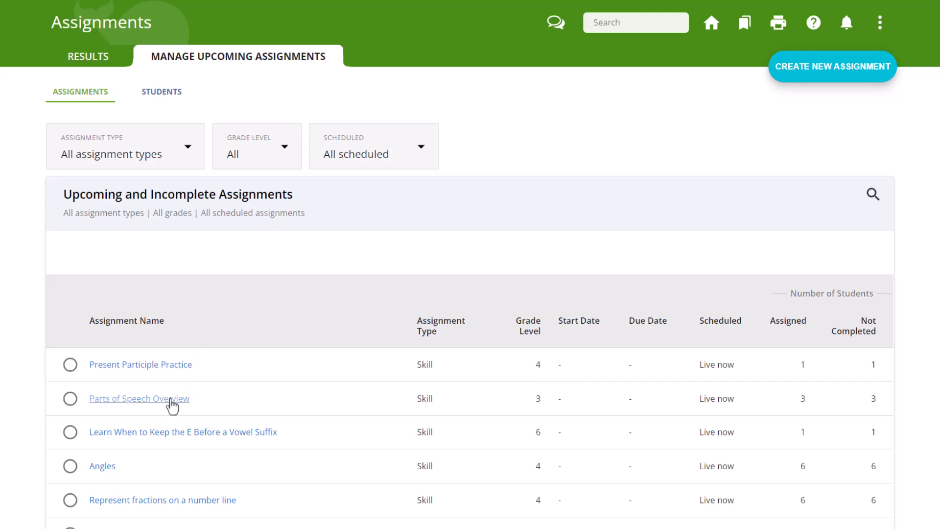
left_click(139, 399)
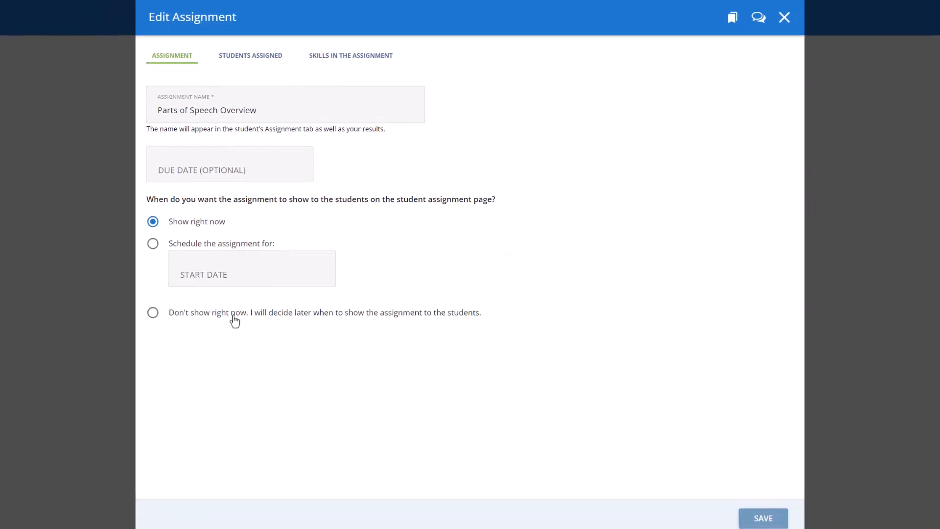
left_click(250, 55)
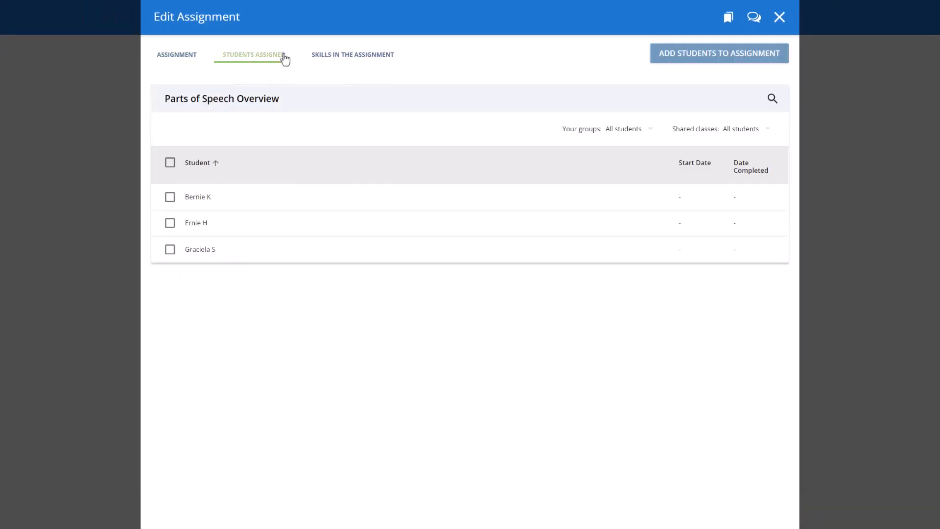
mouse_move(682, 61)
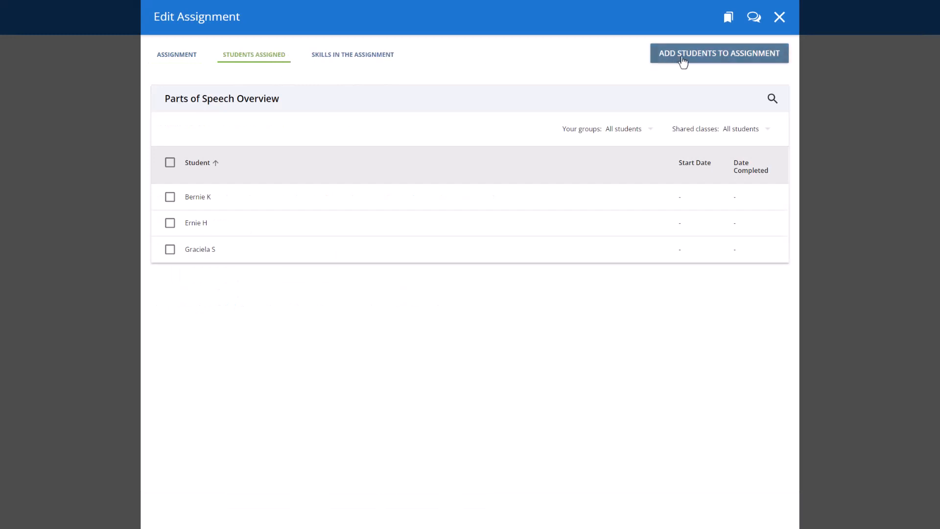
- Select all three unassigned students and save them to Parts of Speech Overview
left_click(718, 53)
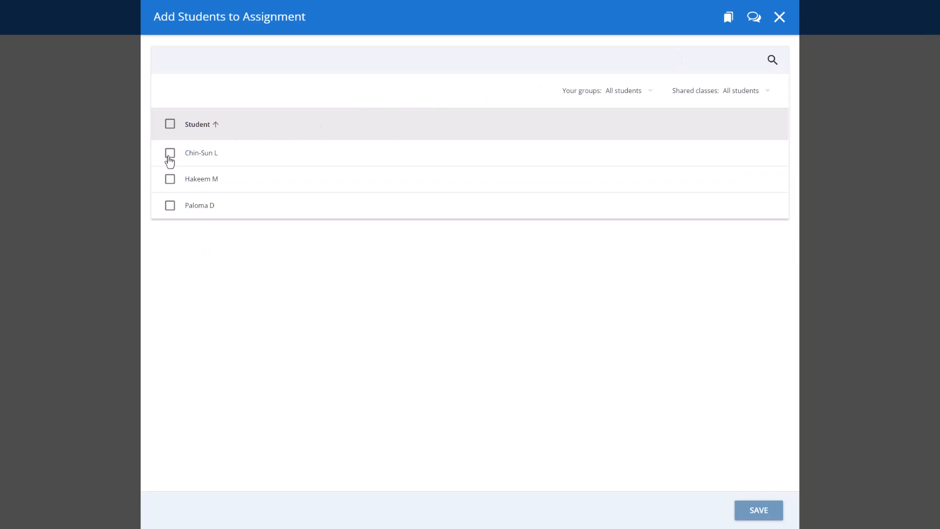
left_click(169, 124)
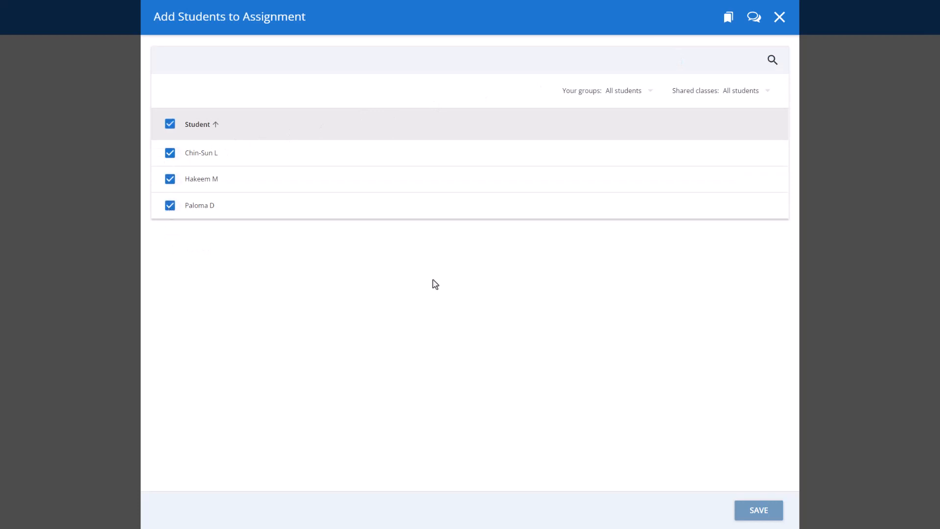
left_click(757, 510)
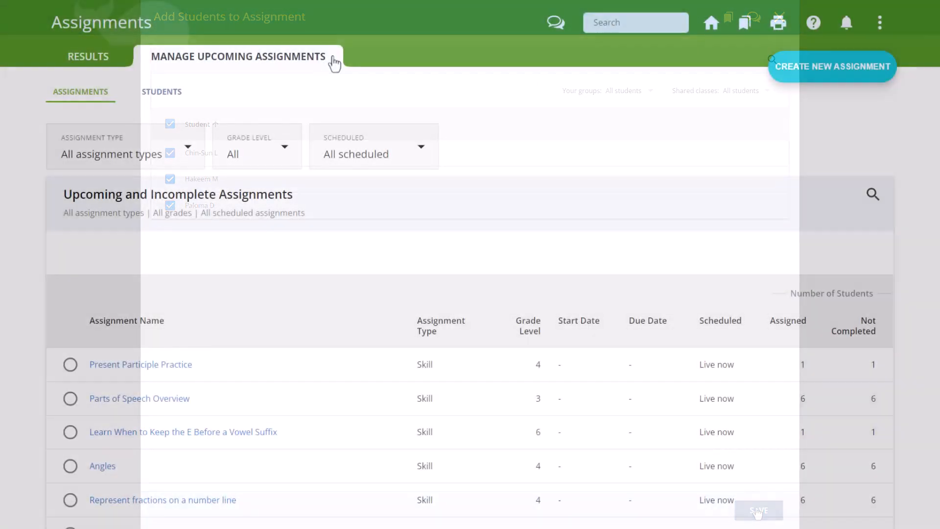
left_click(758, 510)
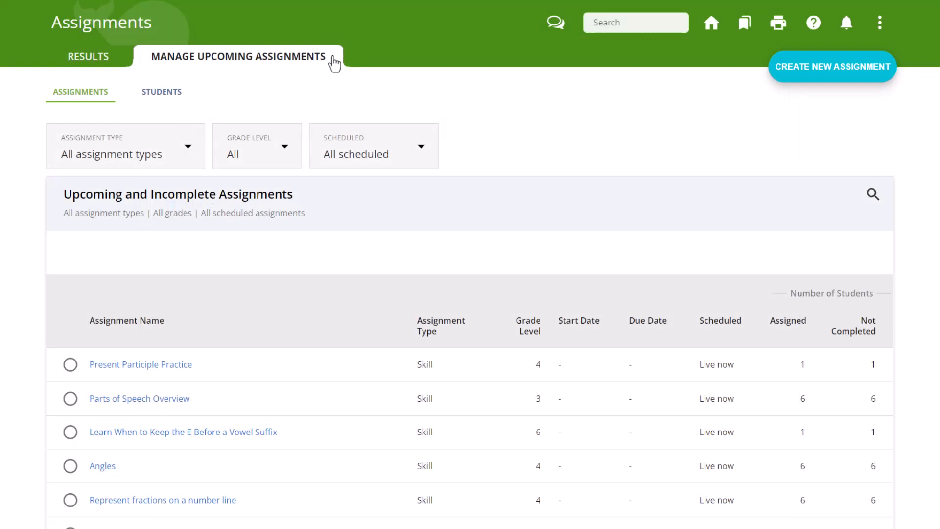
left_click(102, 467)
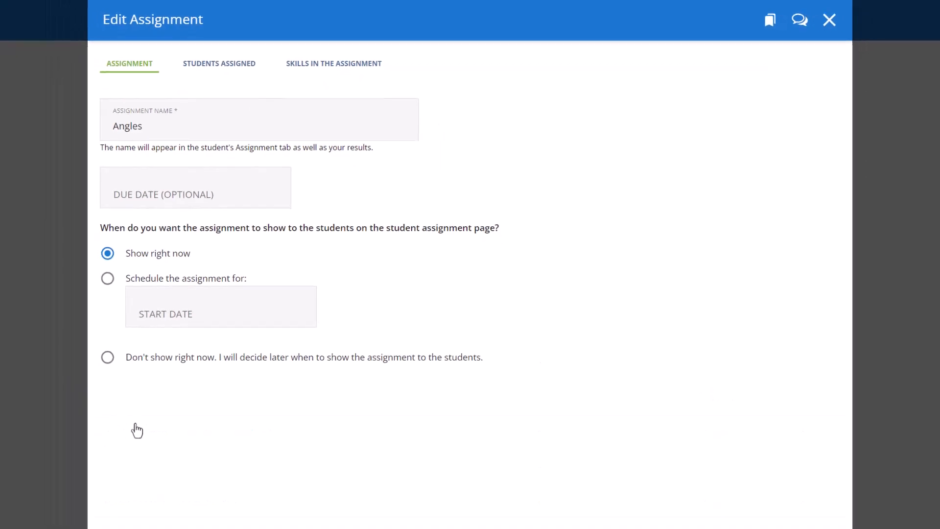
left_click(218, 62)
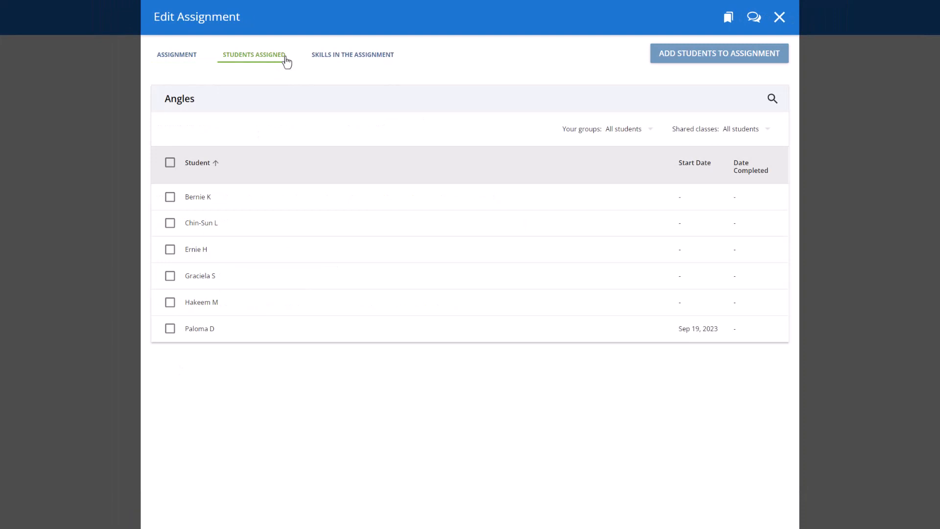
left_click(170, 196)
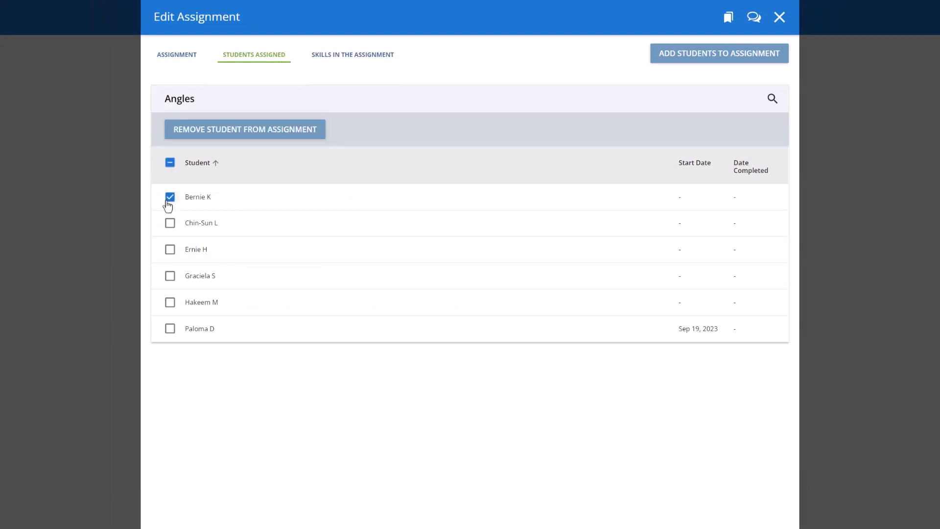
mouse_move(275, 133)
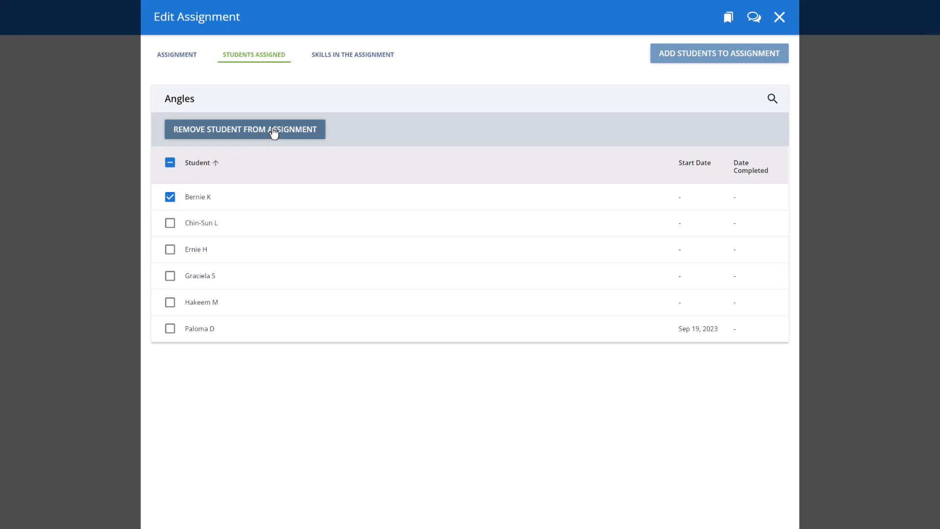
left_click(244, 129)
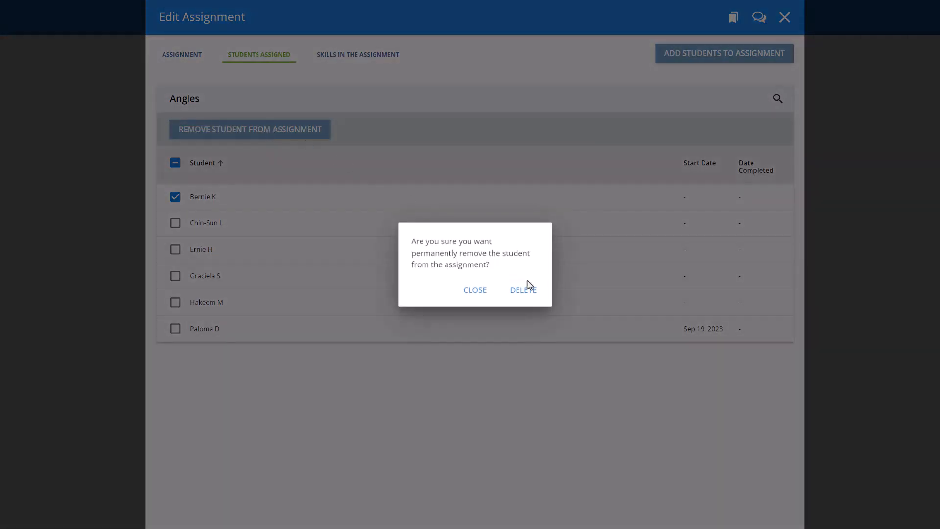
left_click(521, 290)
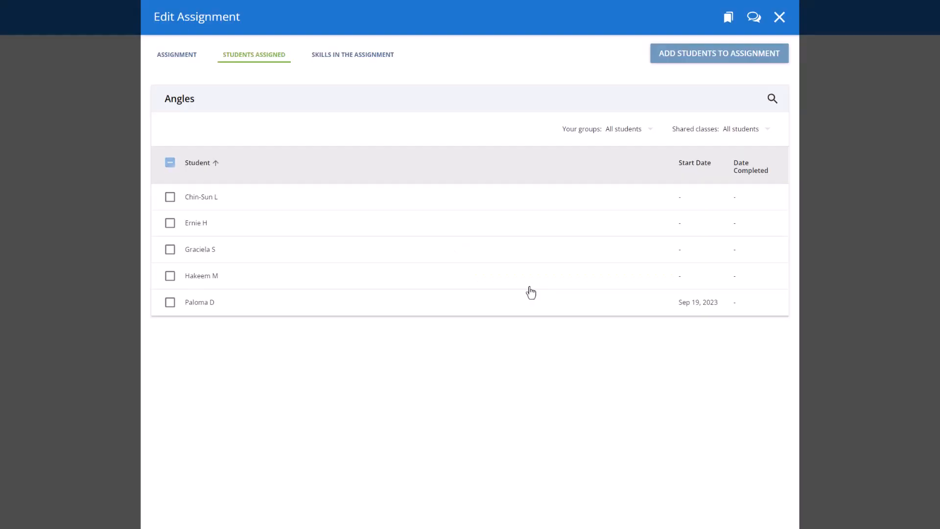